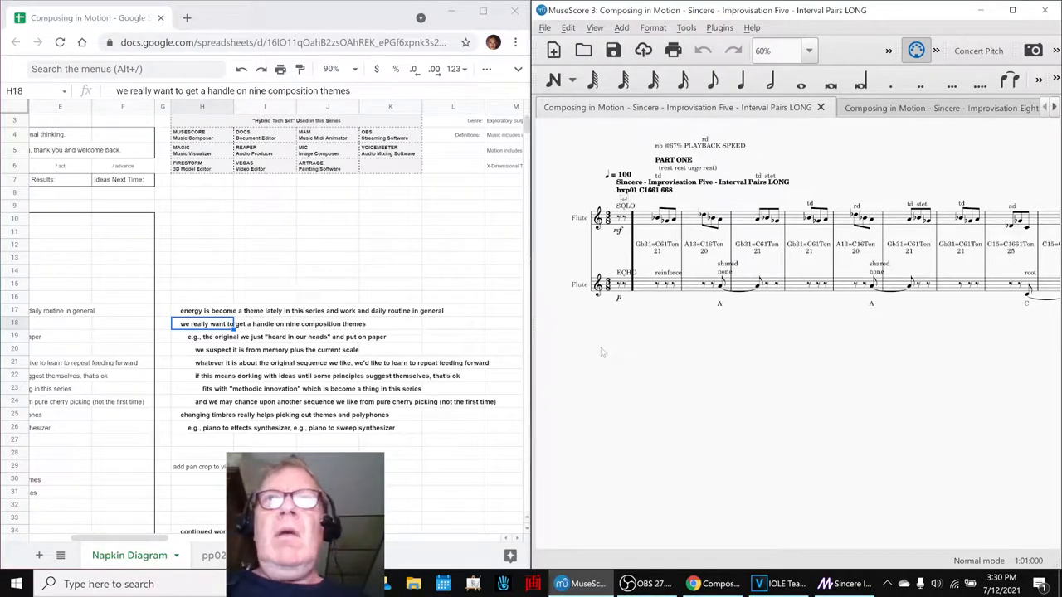
mouse_move(703, 351)
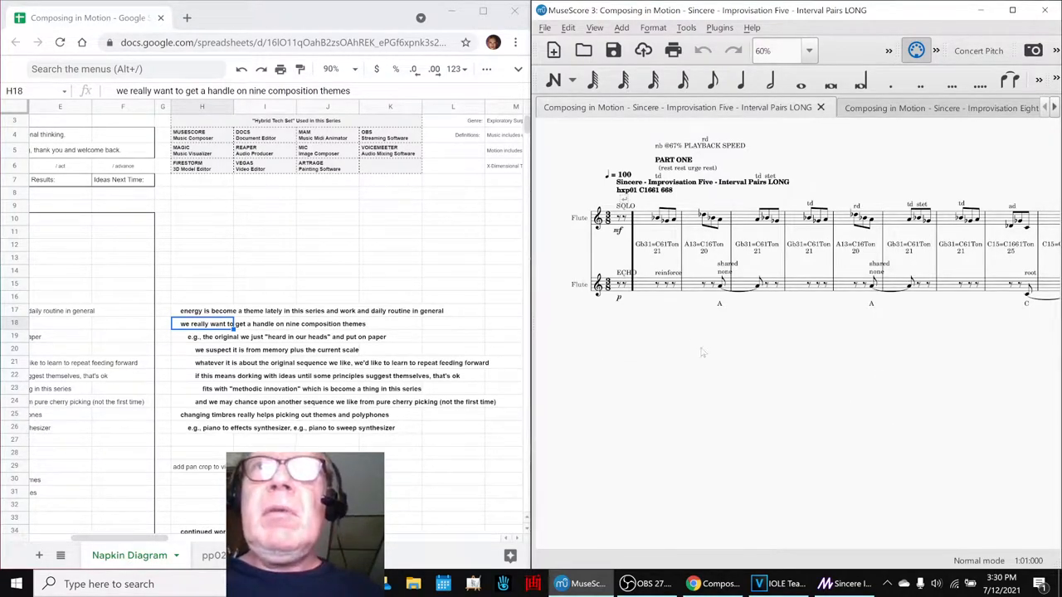
mouse_move(701, 352)
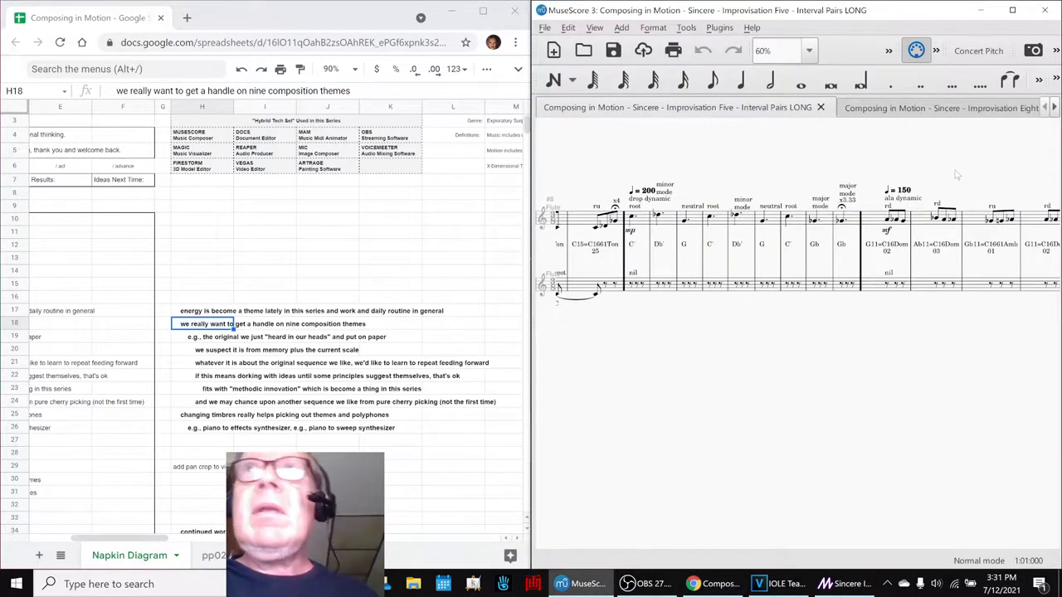
Play the Improvisation Eight - Interval Pairs score, then bring up the VEGAS Pro project
left_click(940, 108)
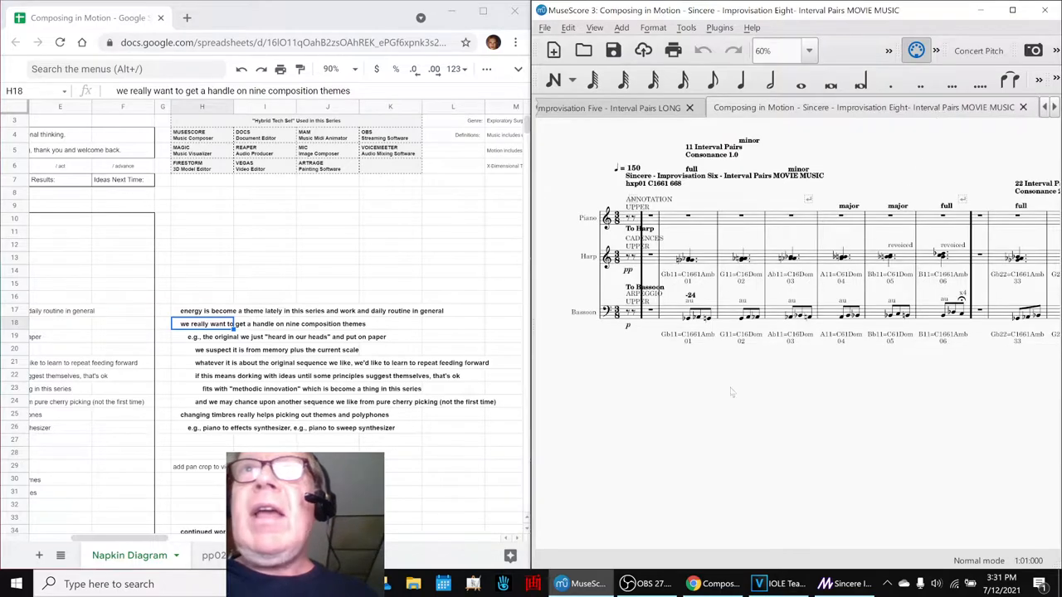
left_click(711, 80)
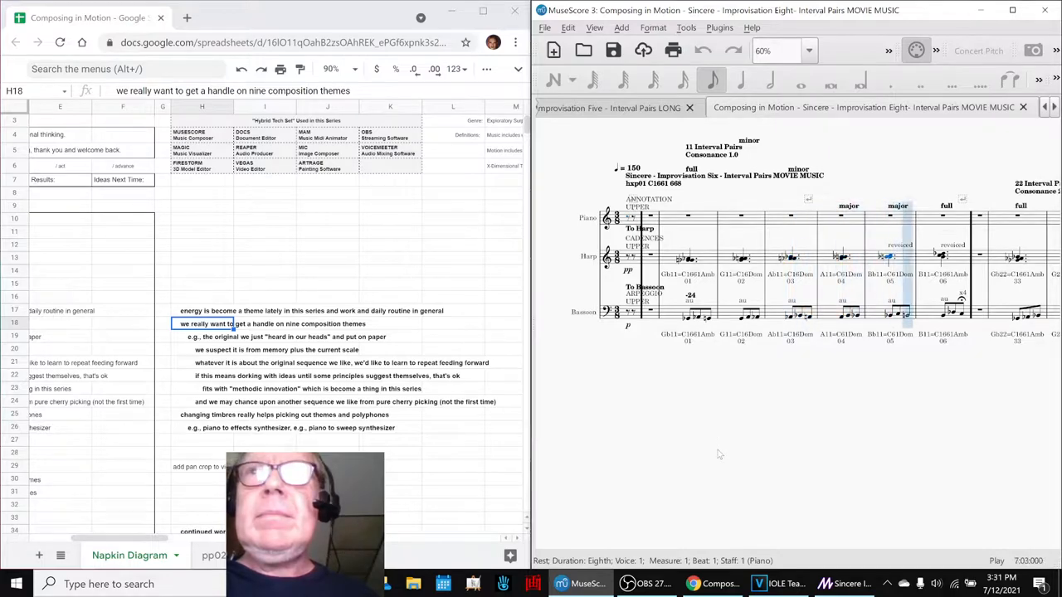
left_click(778, 583)
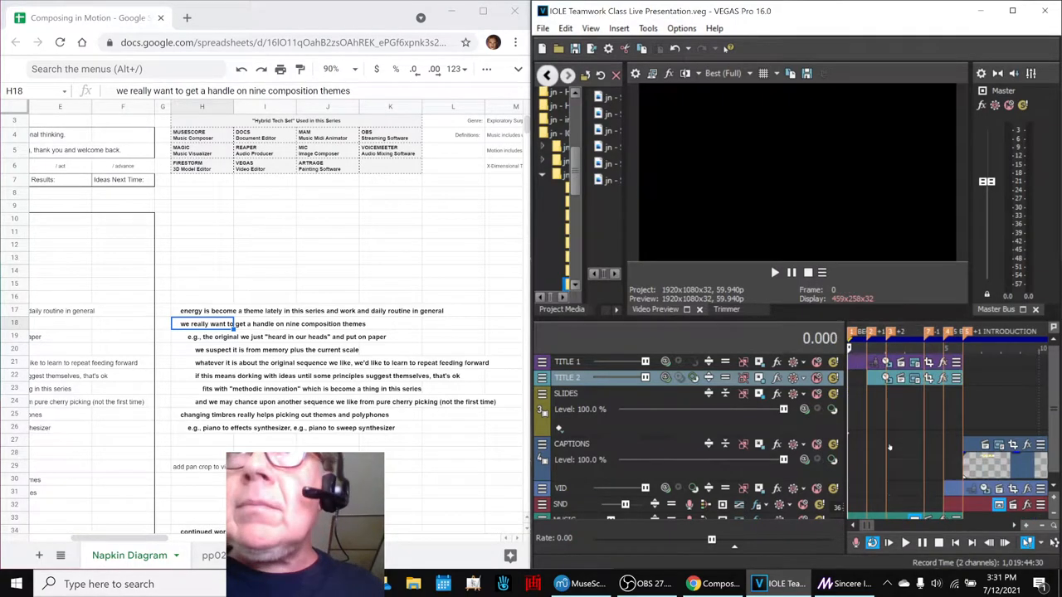
Look over the IOLE Teamwork Class timeline in VEGAS Pro, then return to MuseScore
left_click(774, 272)
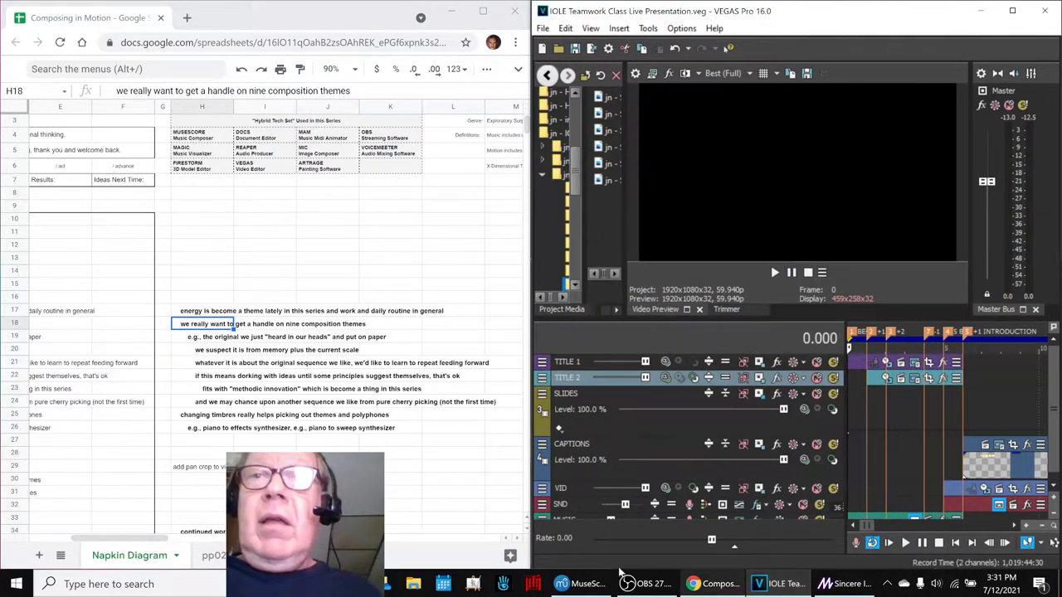
left_click(561, 583)
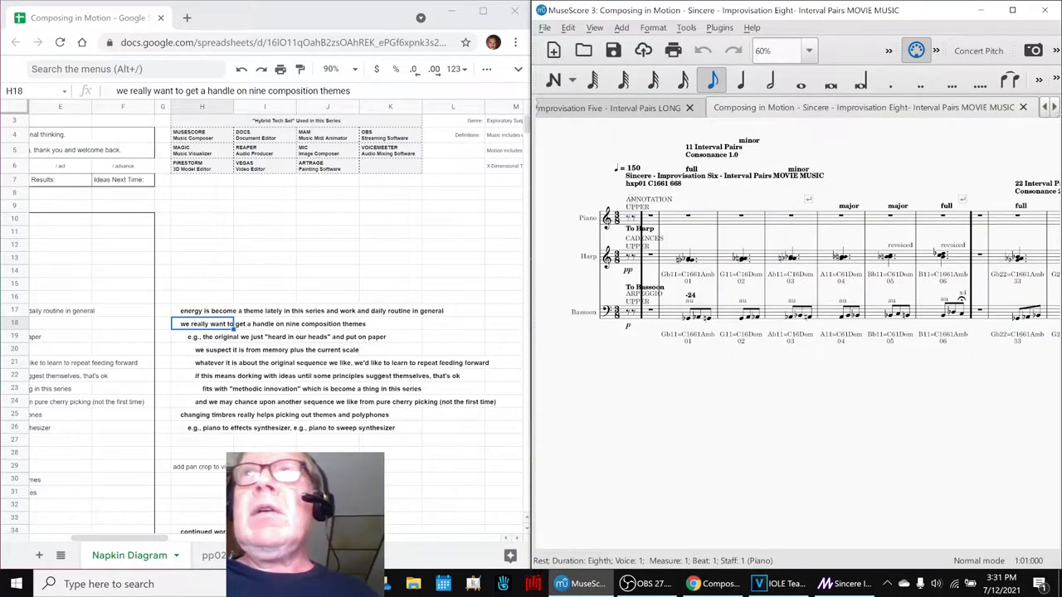
Bring up the Improvisation Nine - Multi Themes score, briefly checking OBS in between
left_click(892, 107)
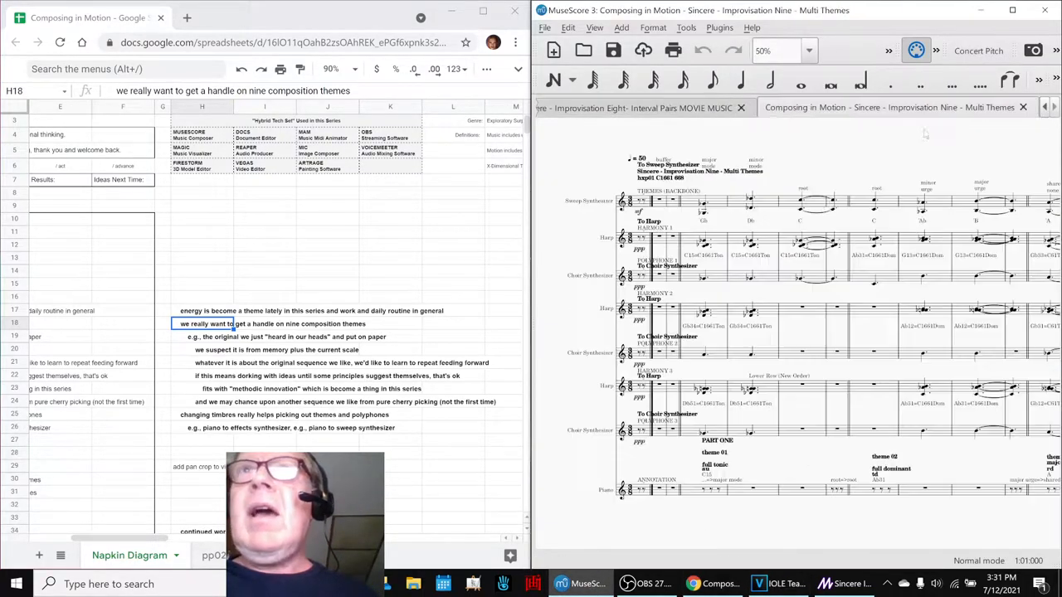
left_click(702, 200)
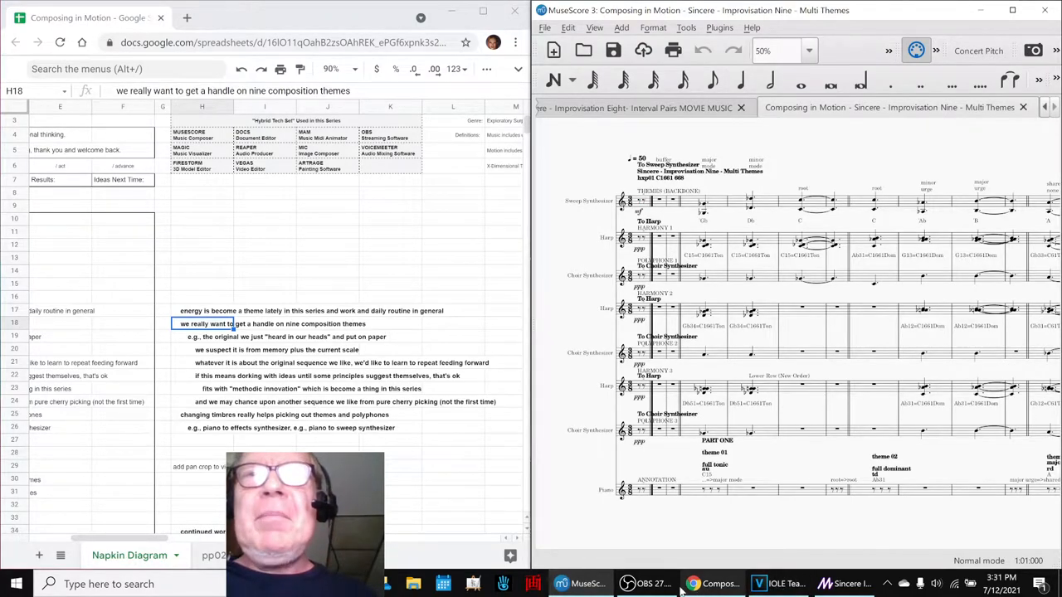
left_click(650, 584)
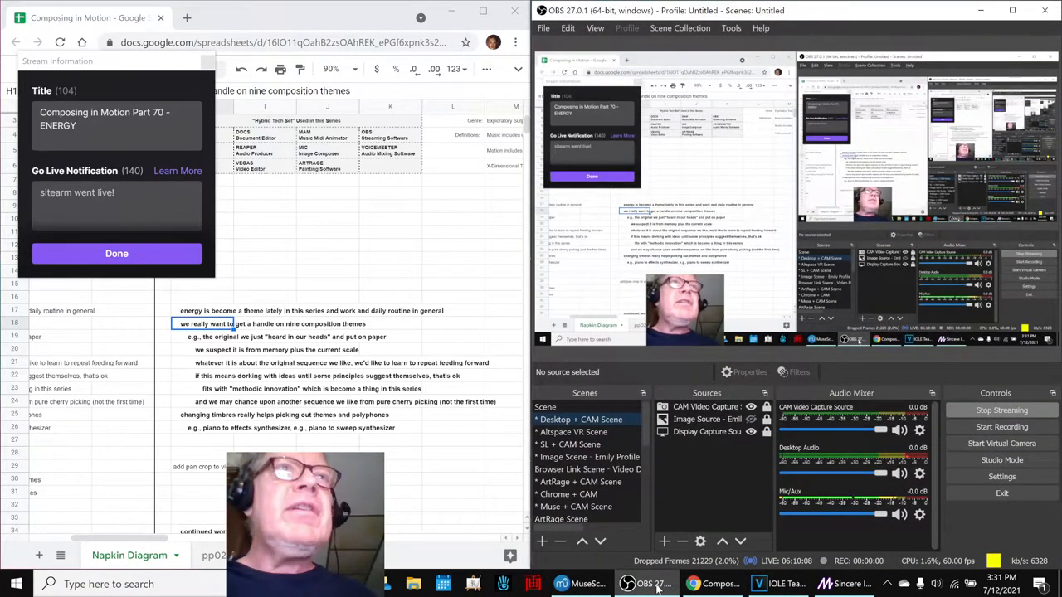
left_click(560, 584)
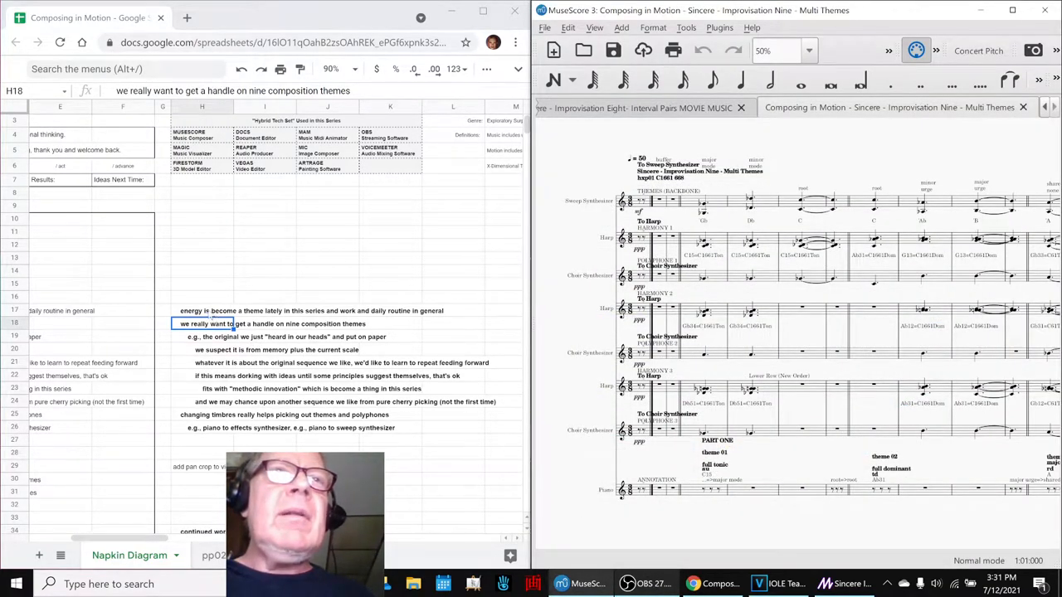
left_click(203, 310)
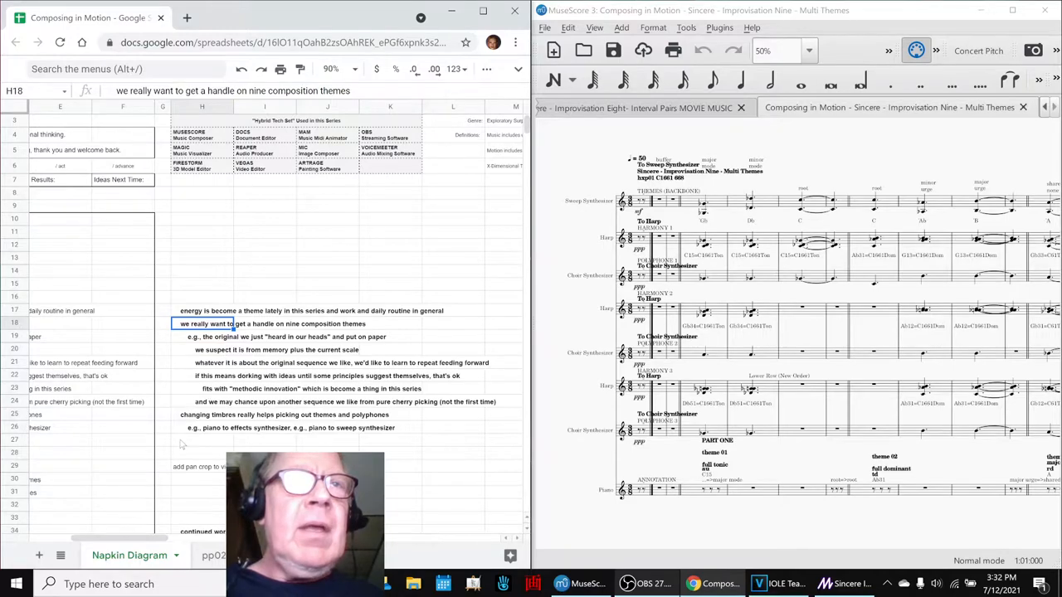
Point out the adjusted actor size and changed timbres results, then maximize MuseScore
scroll("down", 3)
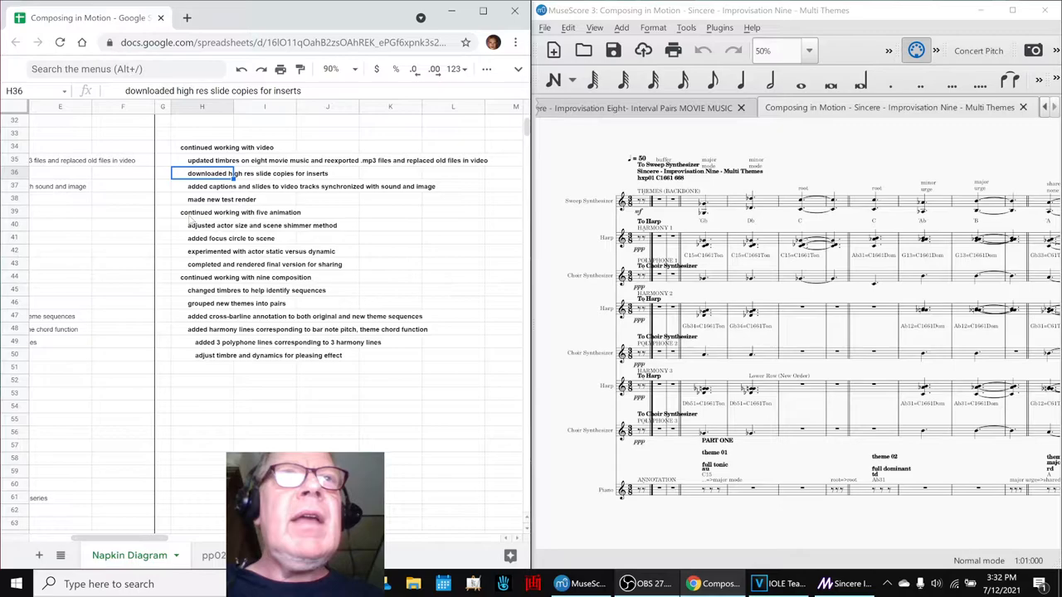
left_click(240, 212)
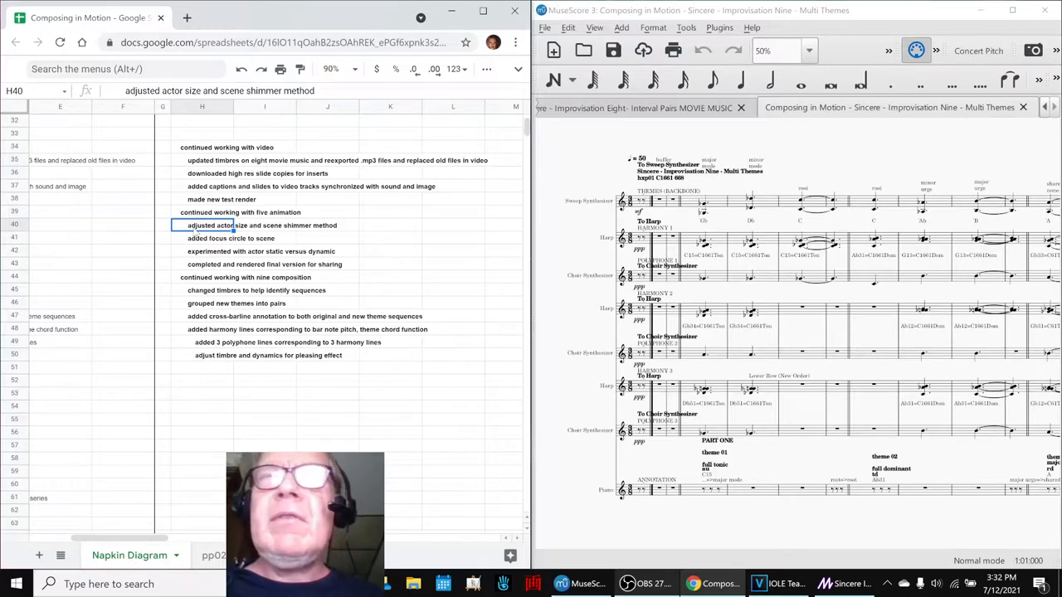
left_click(246, 277)
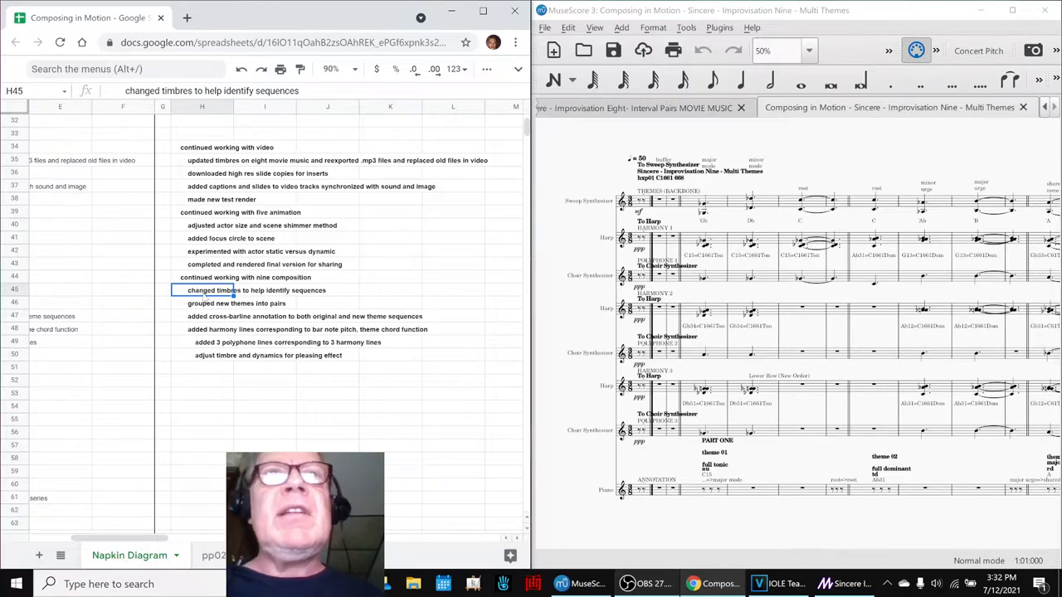
mouse_move(390, 280)
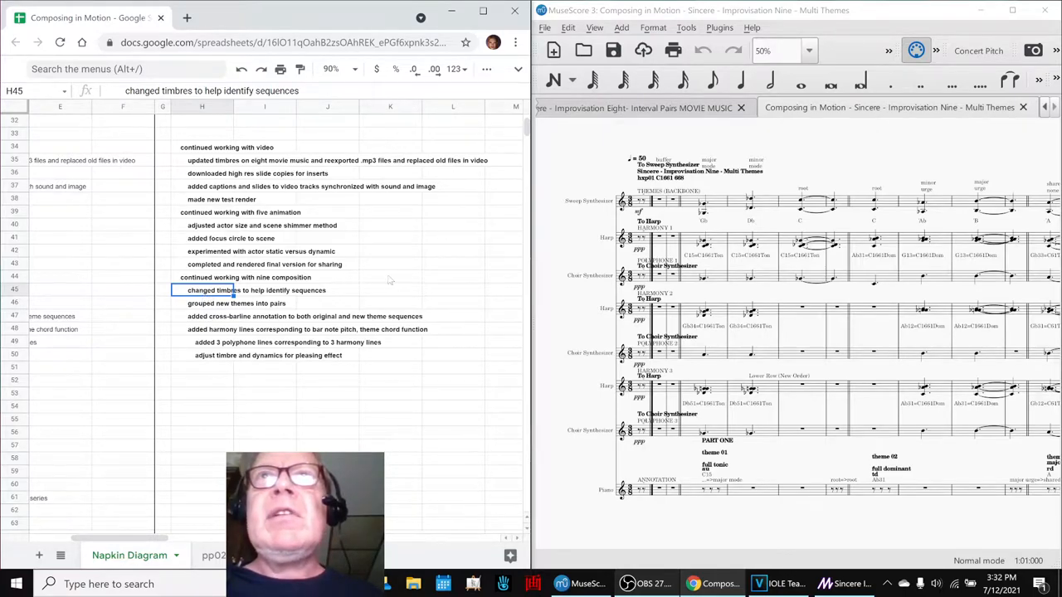
mouse_move(618, 184)
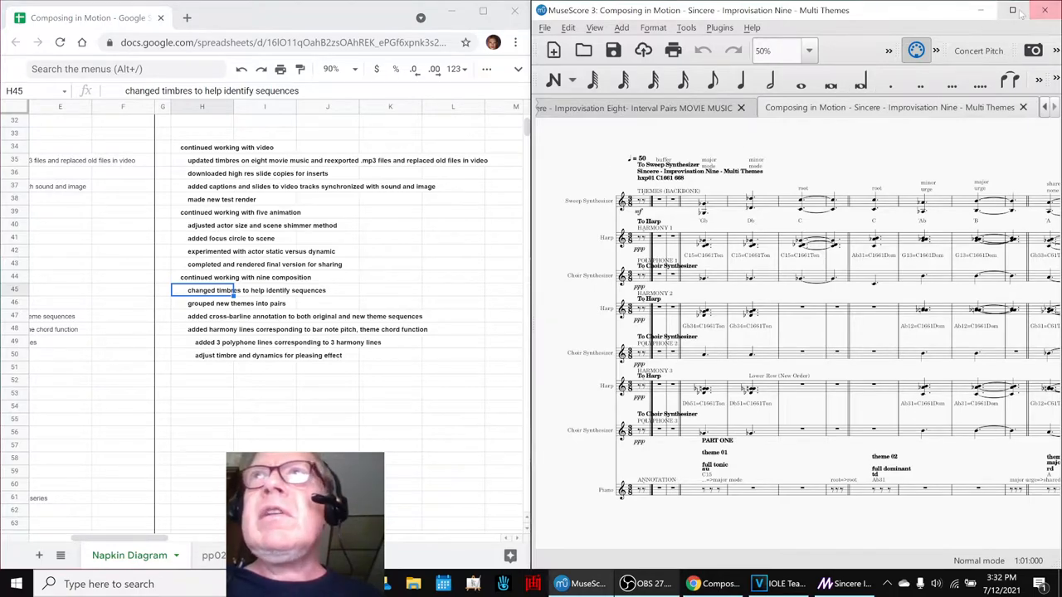
left_click(1012, 10)
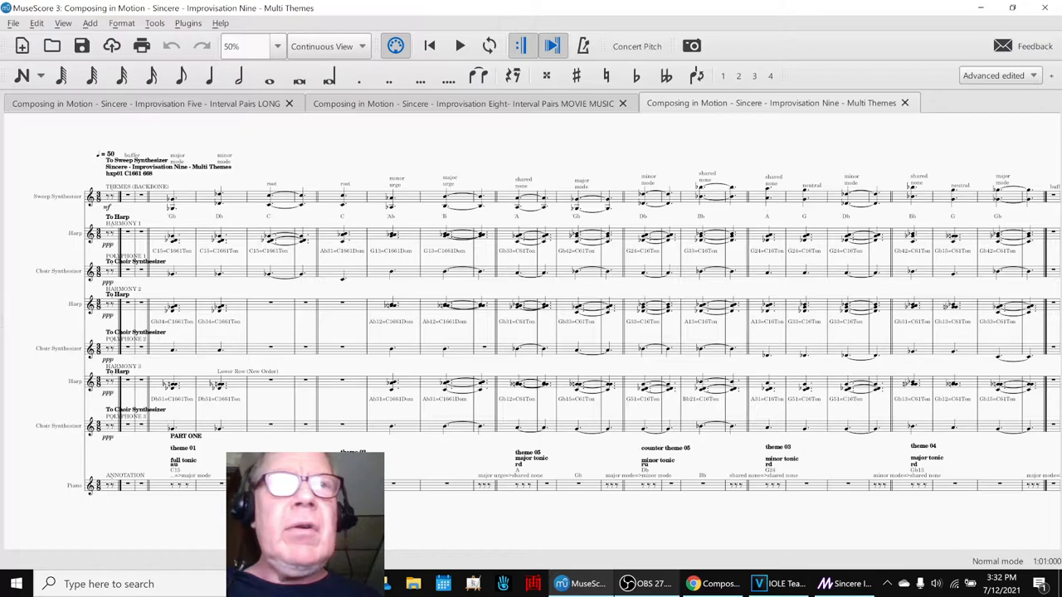
mouse_move(15, 157)
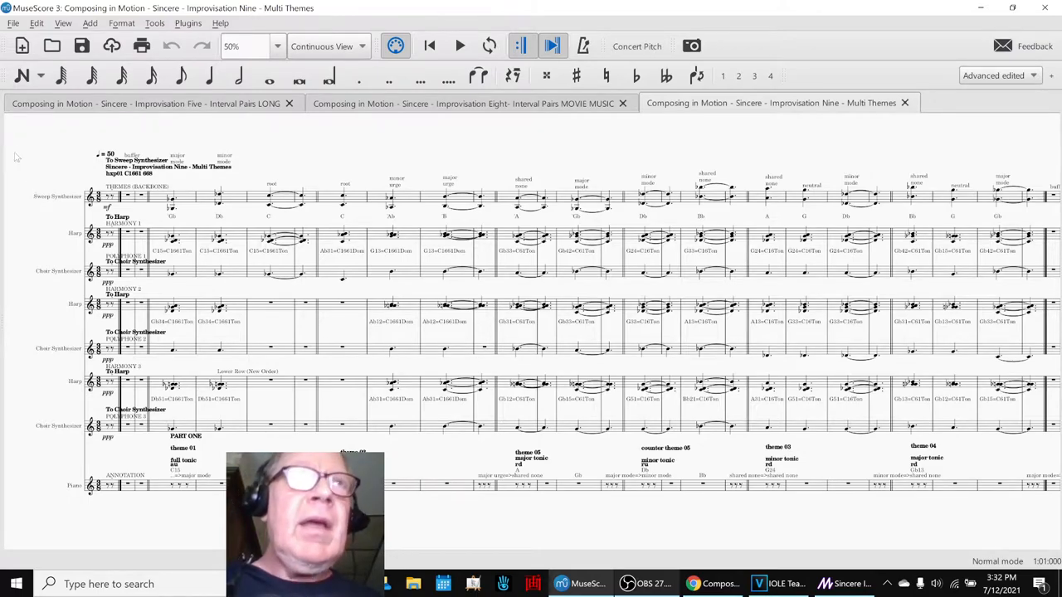
Start playing the Multi Themes score from its opening measures
left_click(460, 46)
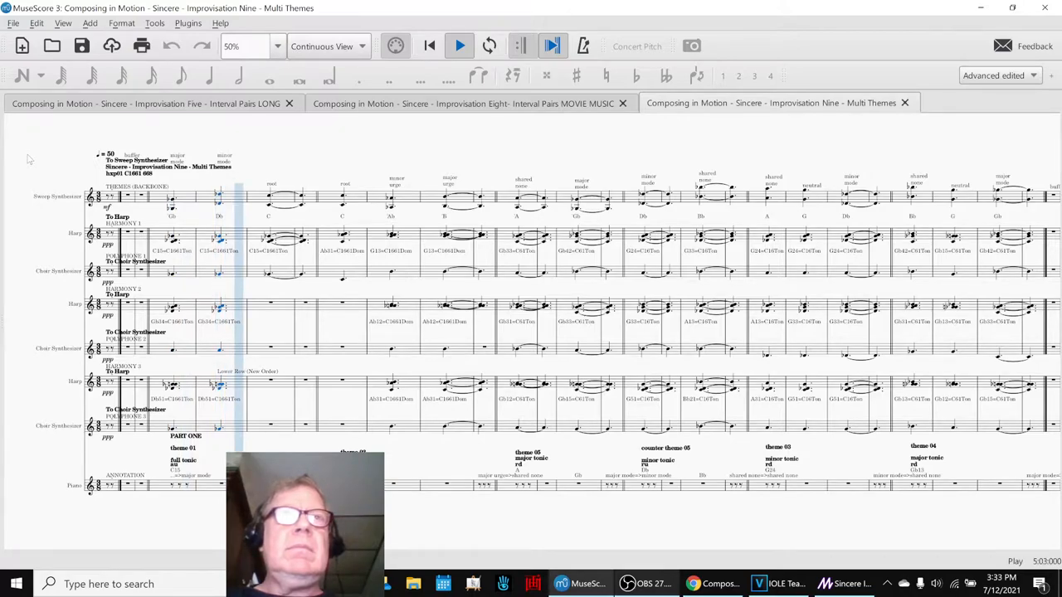
Let the Multi Themes score play through Part One into Part Two's counter themes
left_click(286, 199)
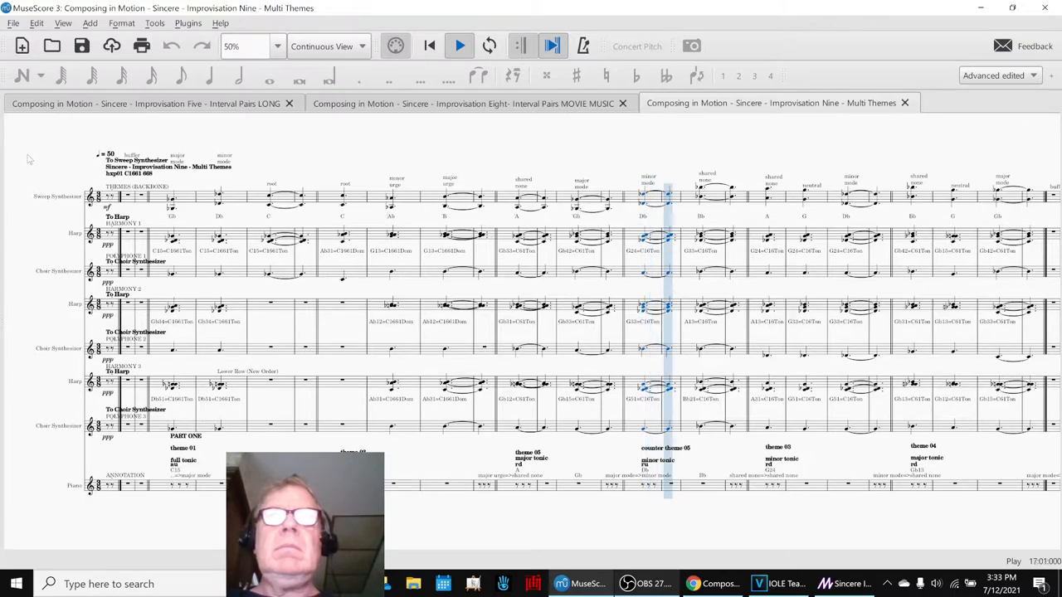
left_click(459, 46)
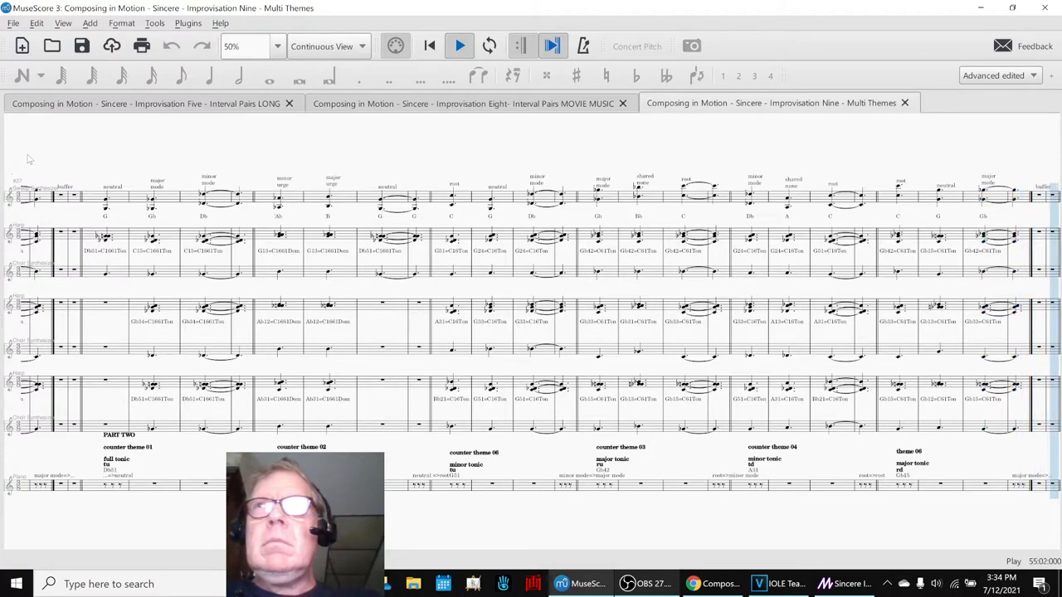
Stop playback and open the Multi Themes instrument list
left_click(459, 45)
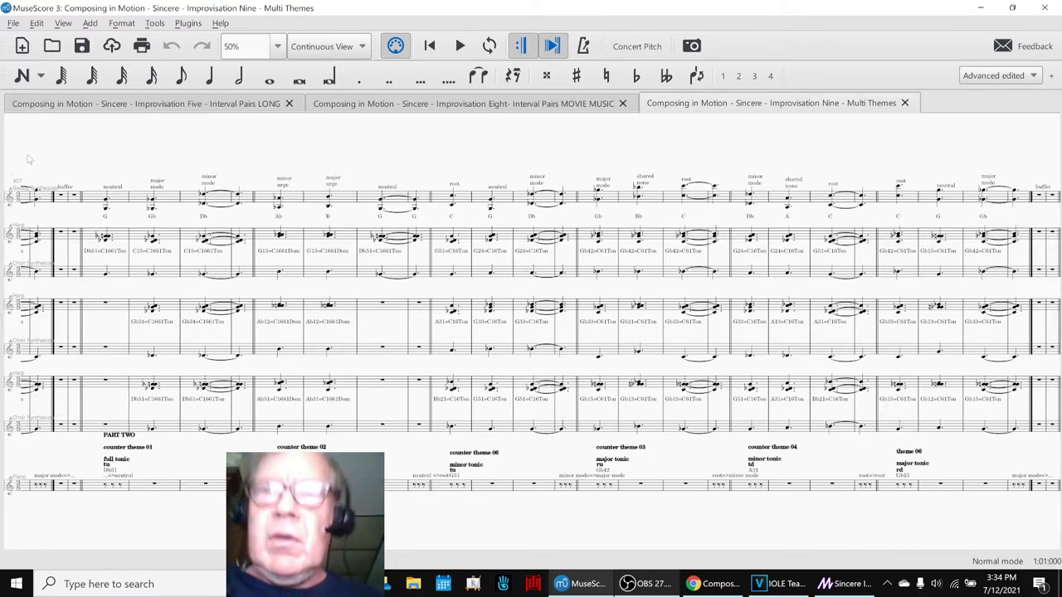
scroll("up", 3)
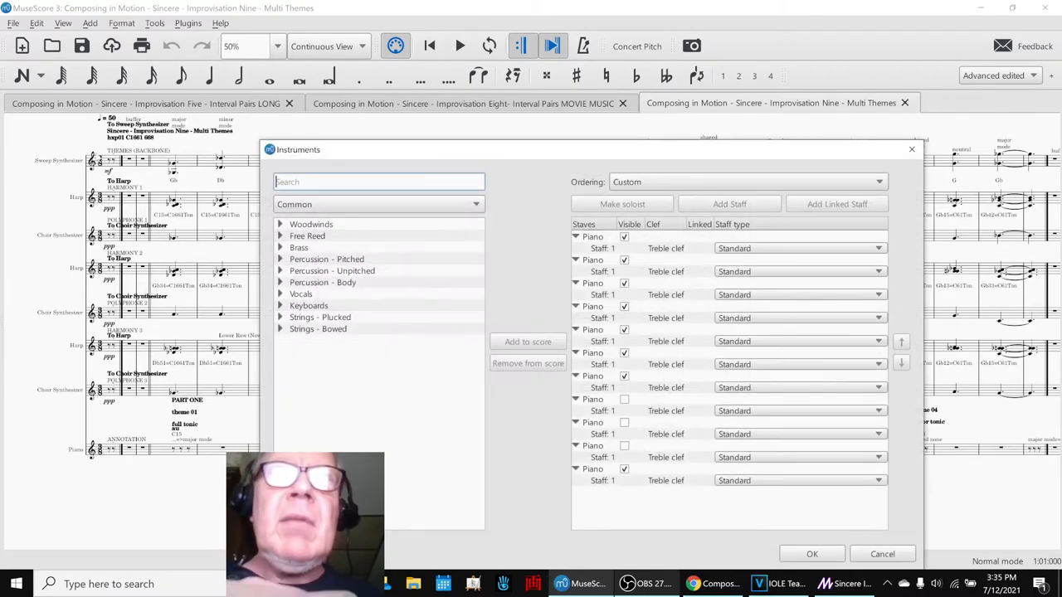
List all instruments in the Instruments dialog, then return to the results spreadsheet
left_click(377, 204)
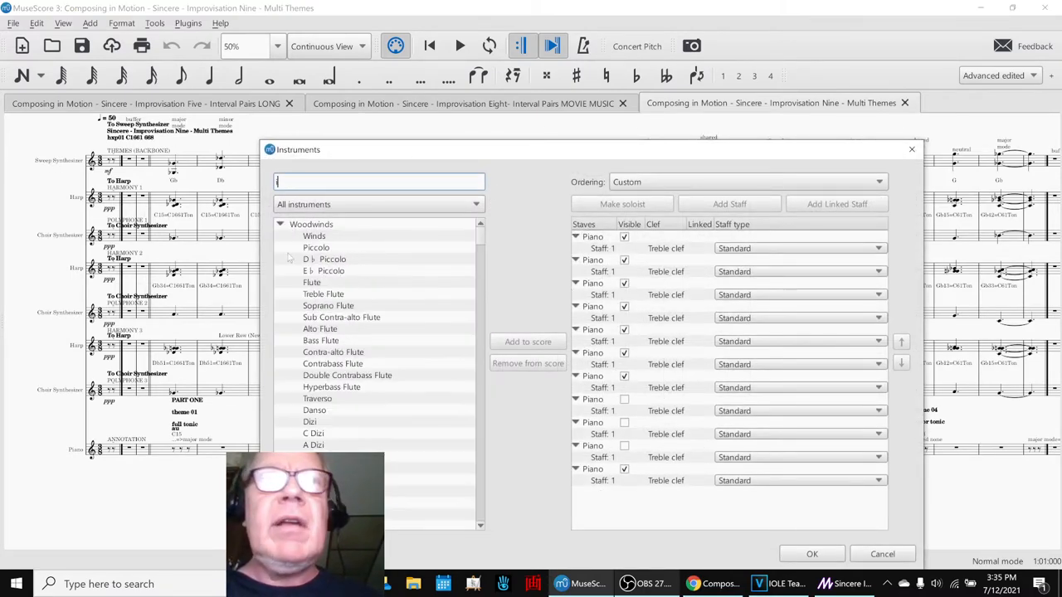
type("ii")
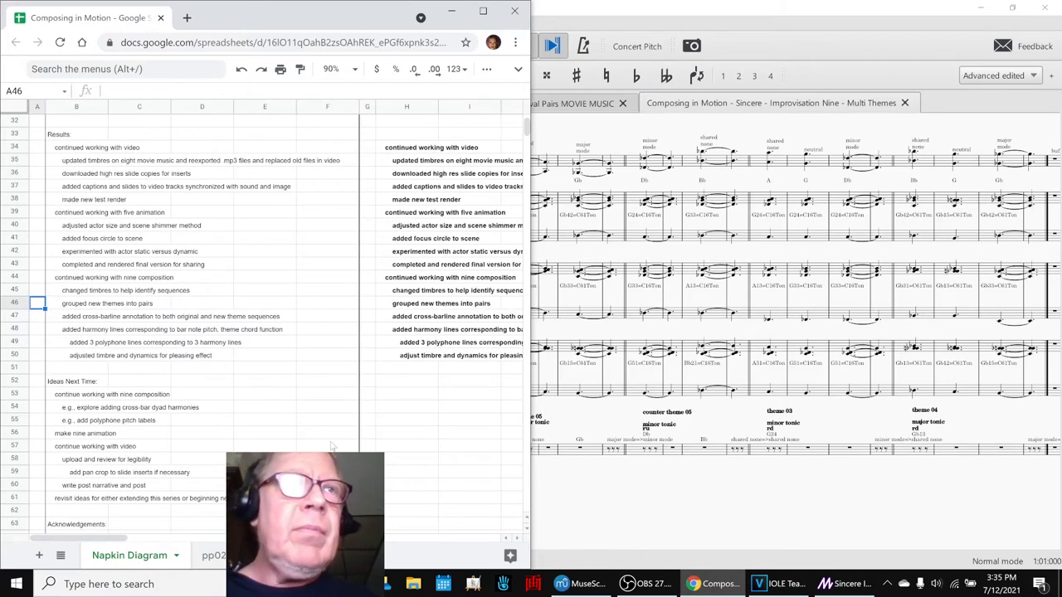
Scroll through the Ideas Next Time and Acknowledgements sections, then bring up OBS
scroll("down", 3)
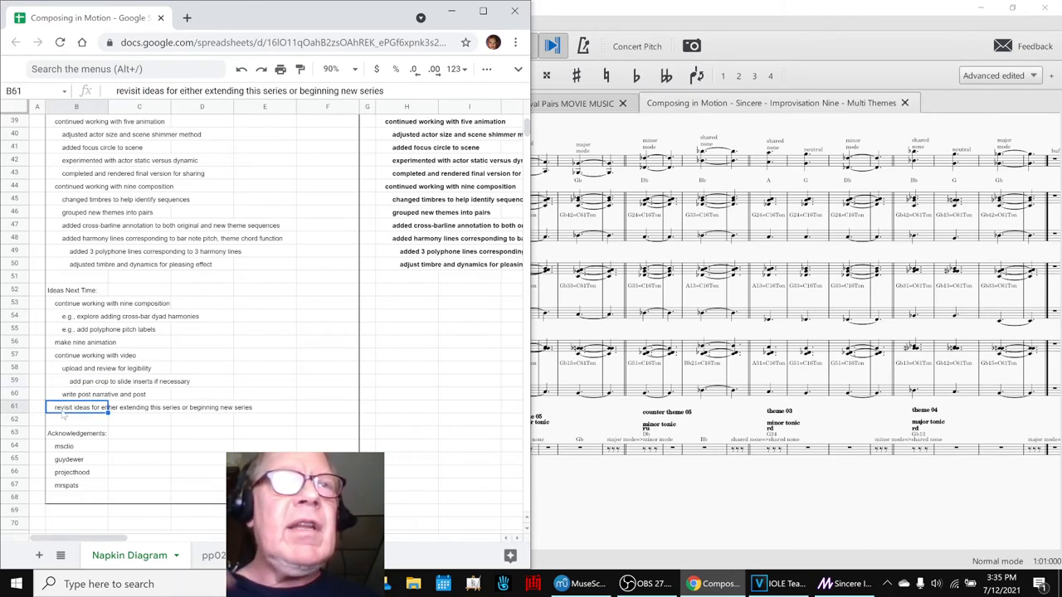
scroll("down", 3)
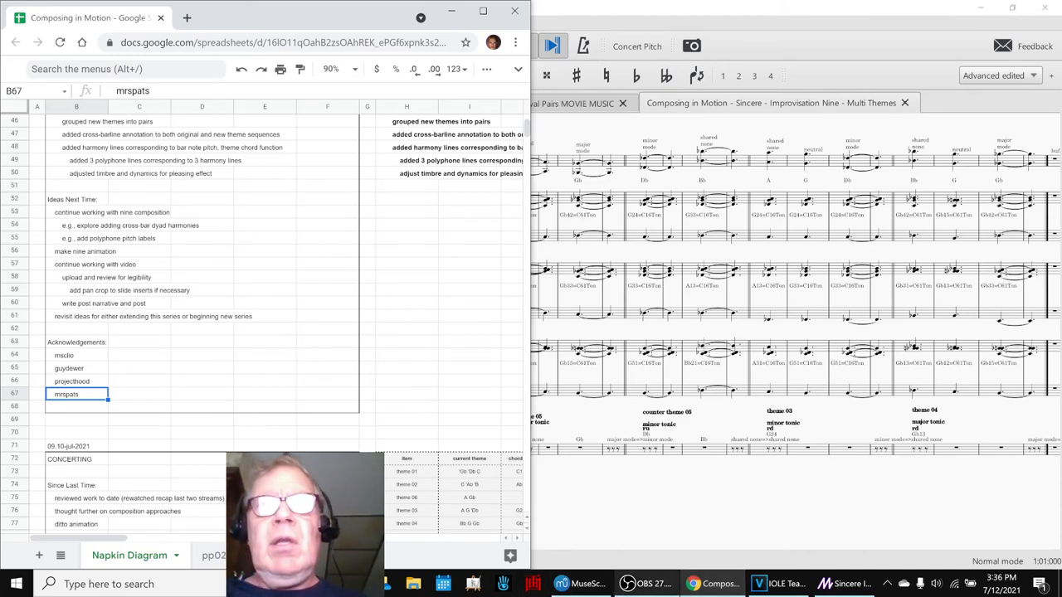
left_click(649, 583)
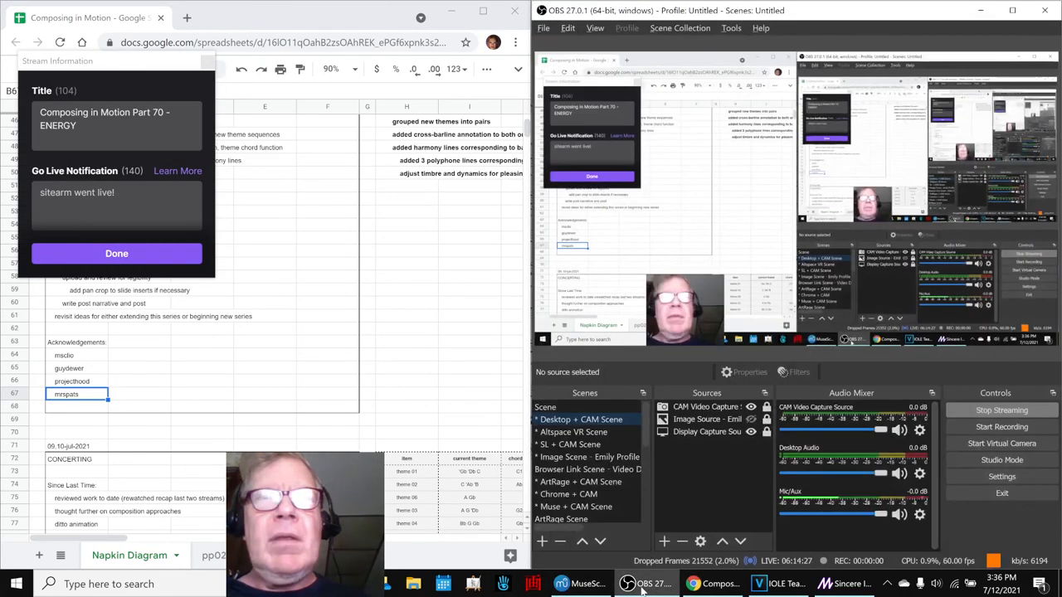